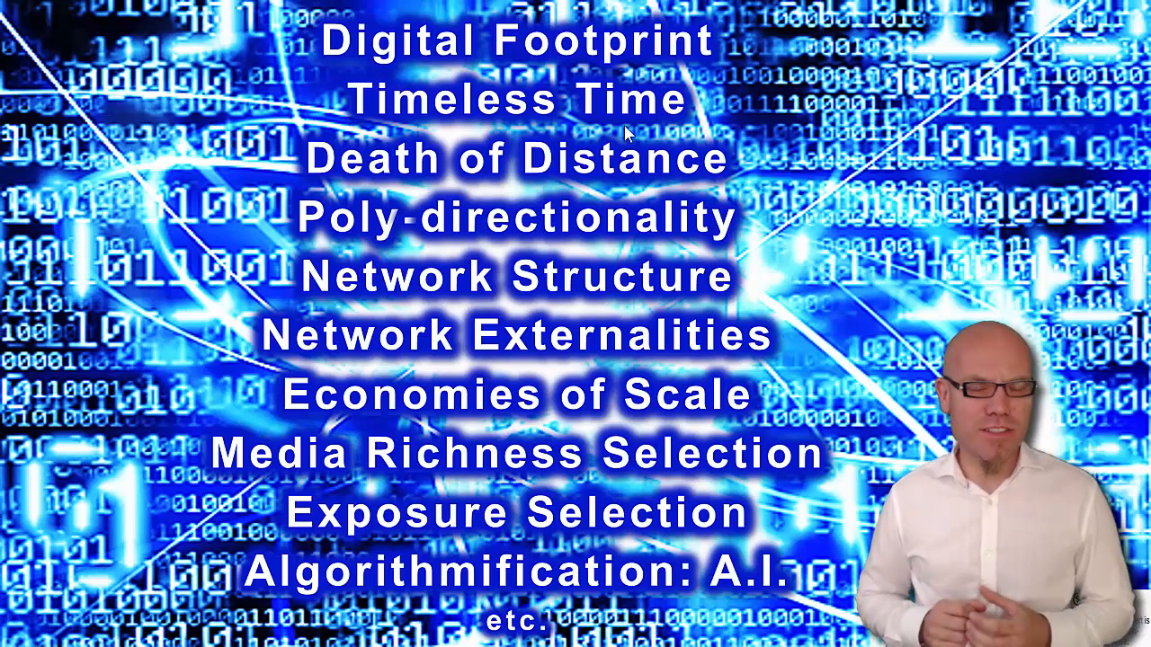
mouse_move(338, 103)
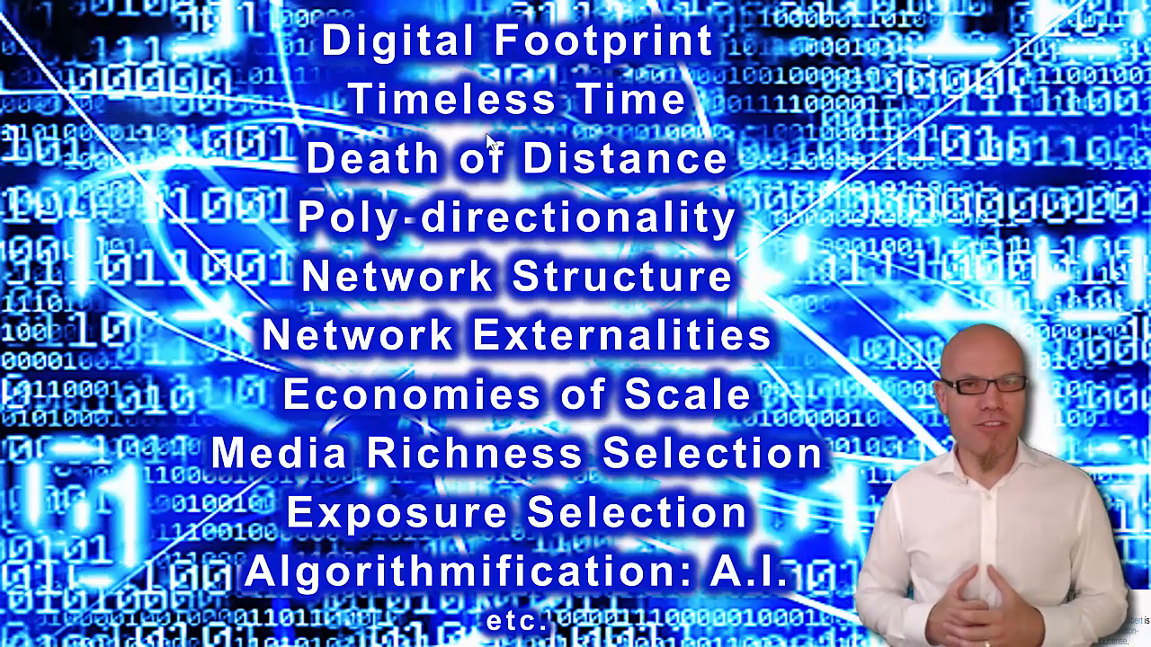
mouse_move(503, 152)
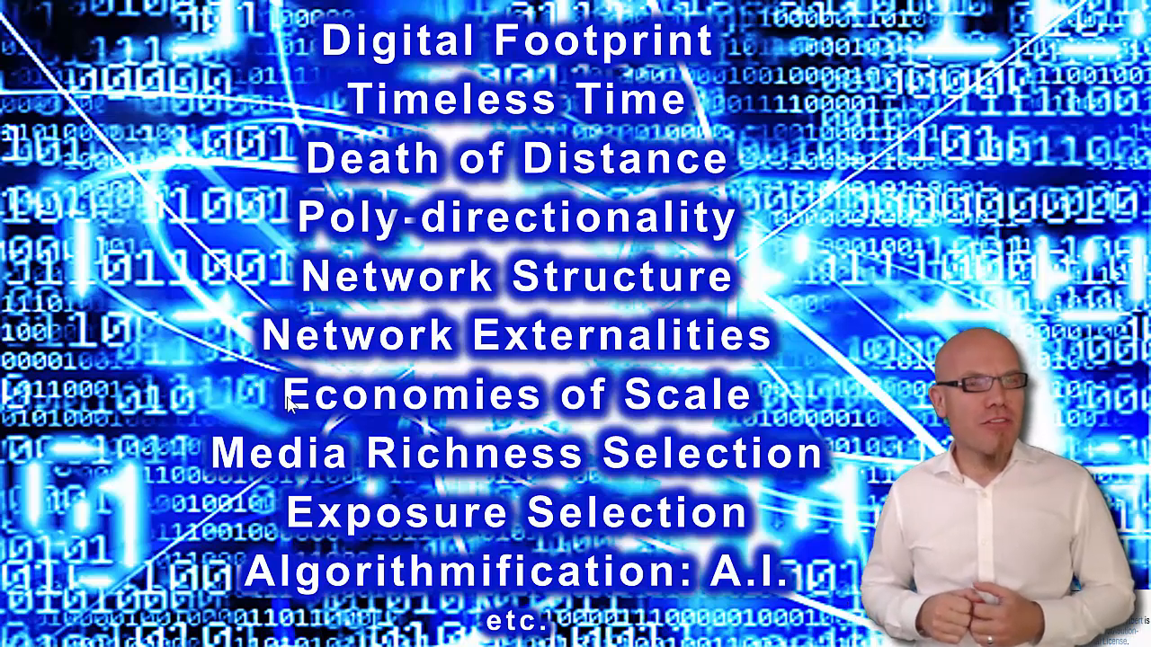
mouse_move(438, 388)
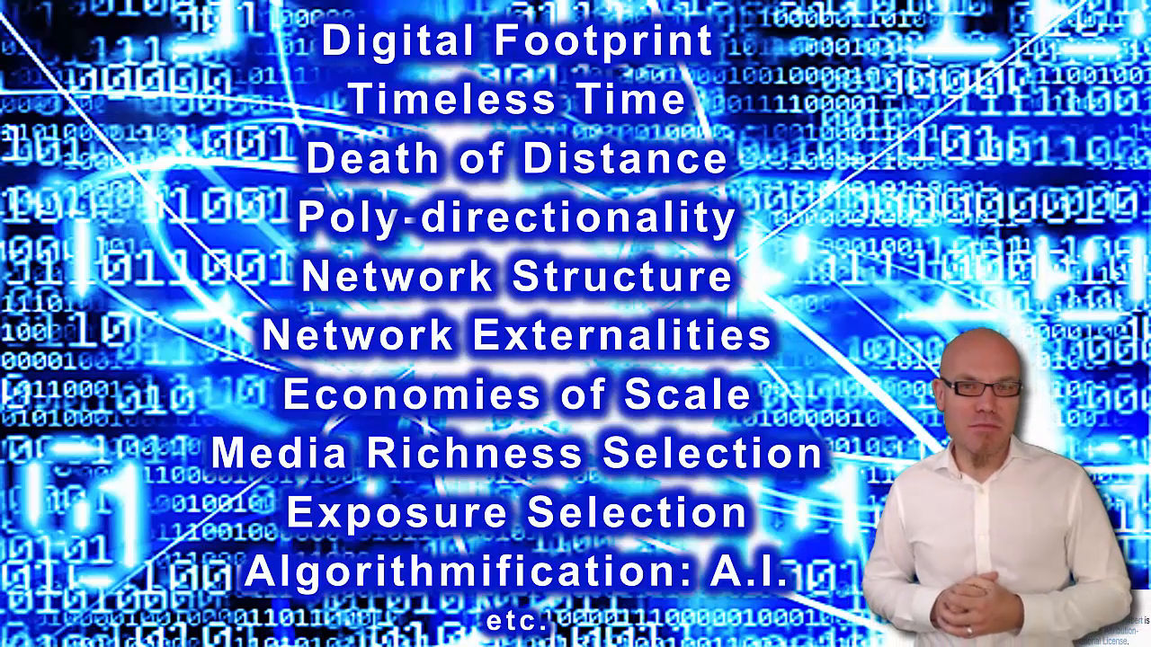
mouse_move(218, 480)
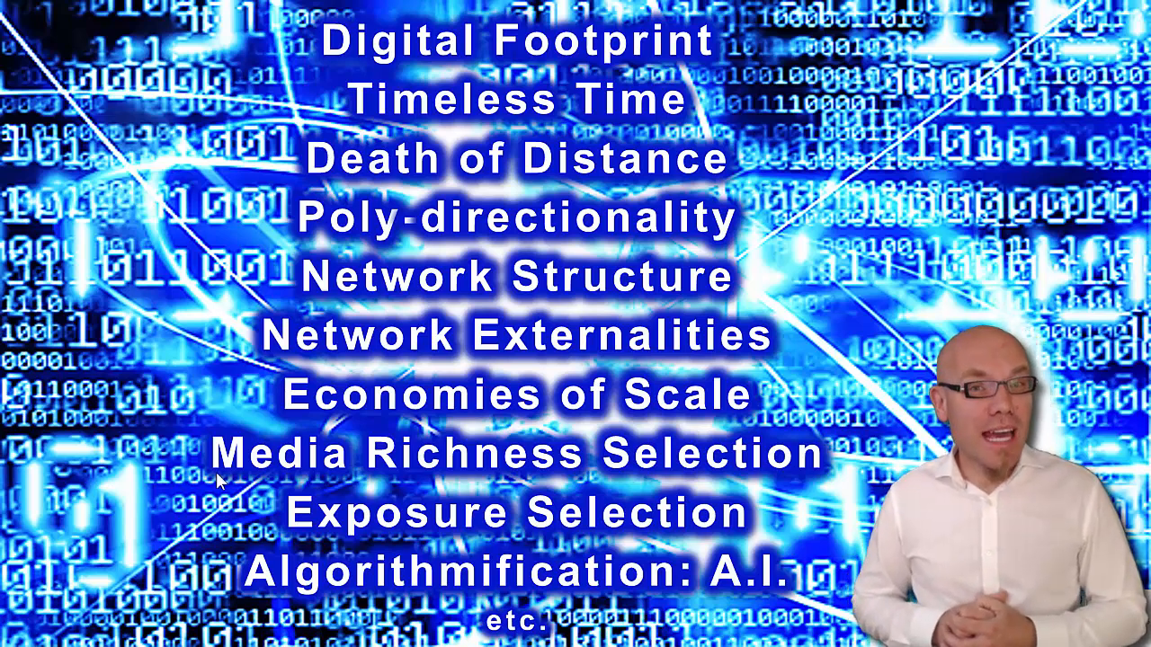